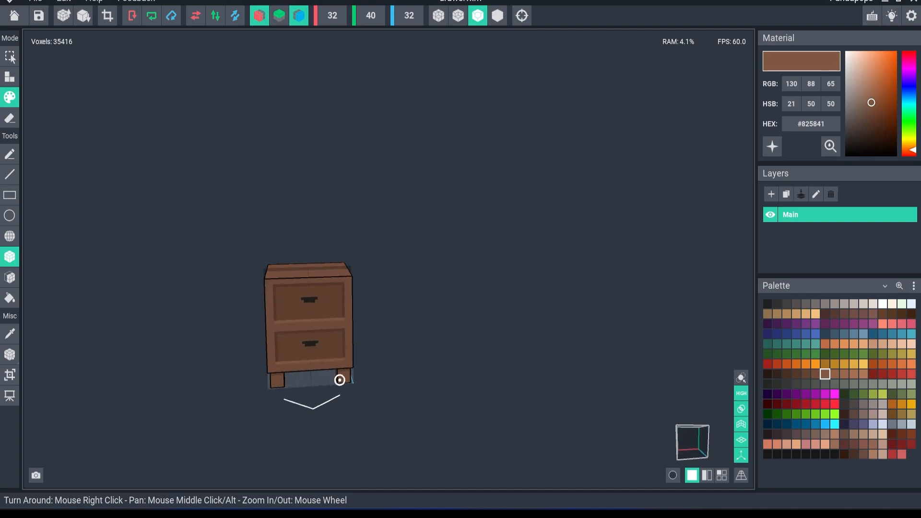
Start a new Animator project with an empty skeleton and an Idle animation.
left_click_drag(339, 380, 337, 402)
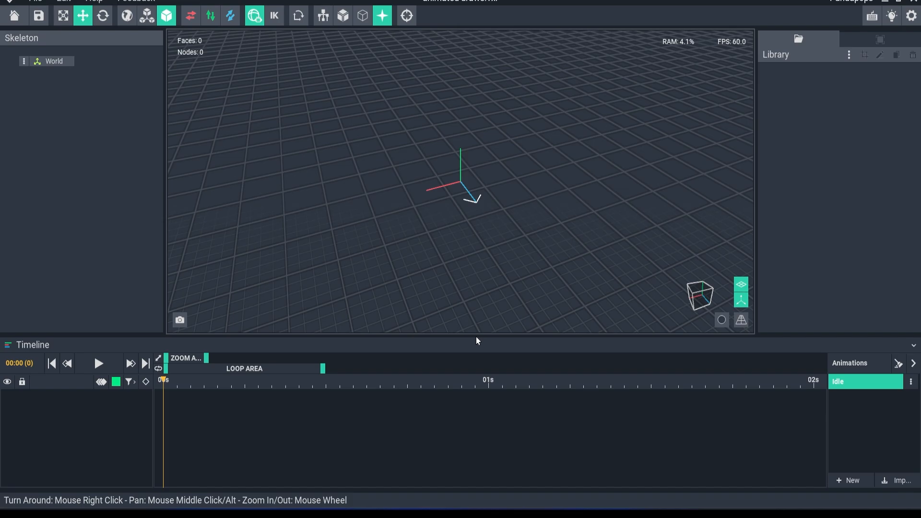
Add nested skeleton nodes named control node, draws and draw 1.
left_click(24, 61)
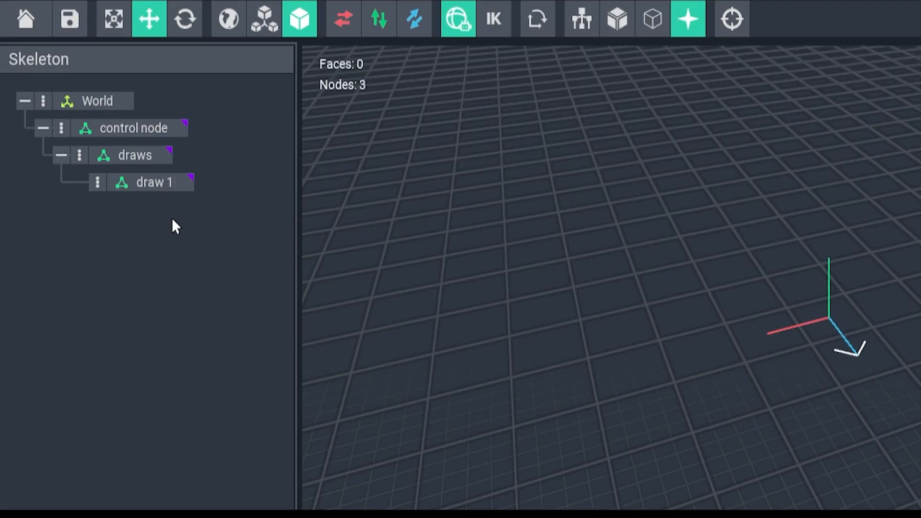
mouse_move(152, 136)
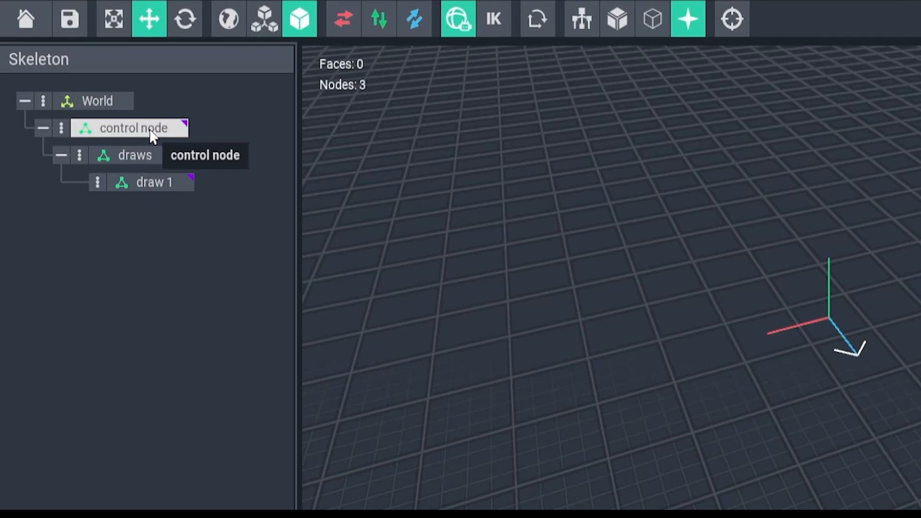
left_click(135, 155)
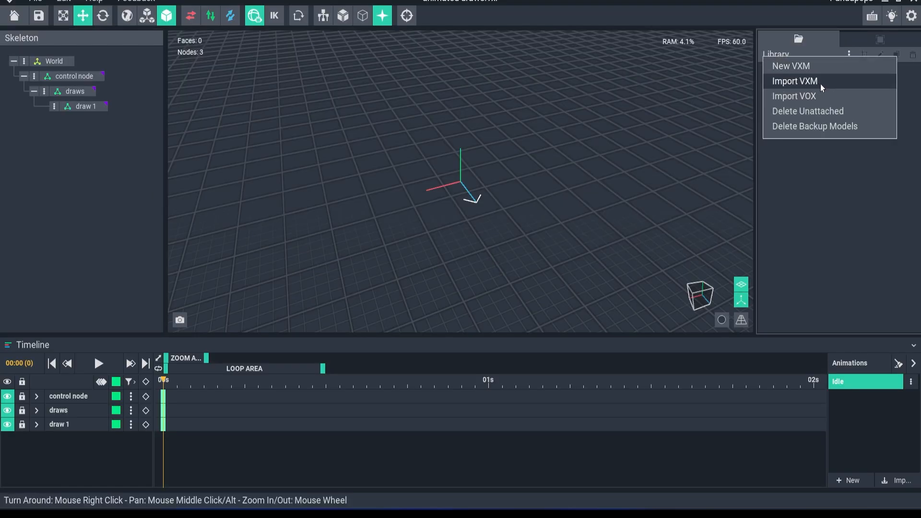
mouse_move(824, 88)
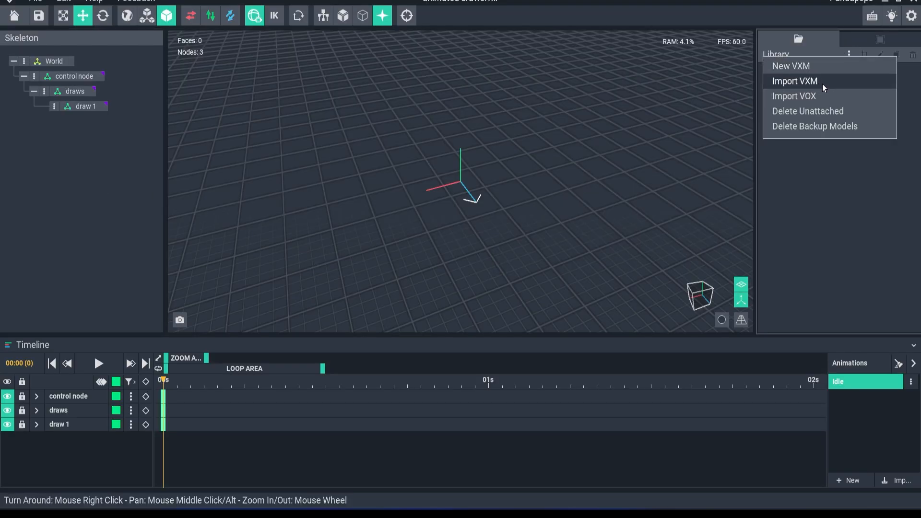
Import the draws VXM model into the library.
left_click(794, 81)
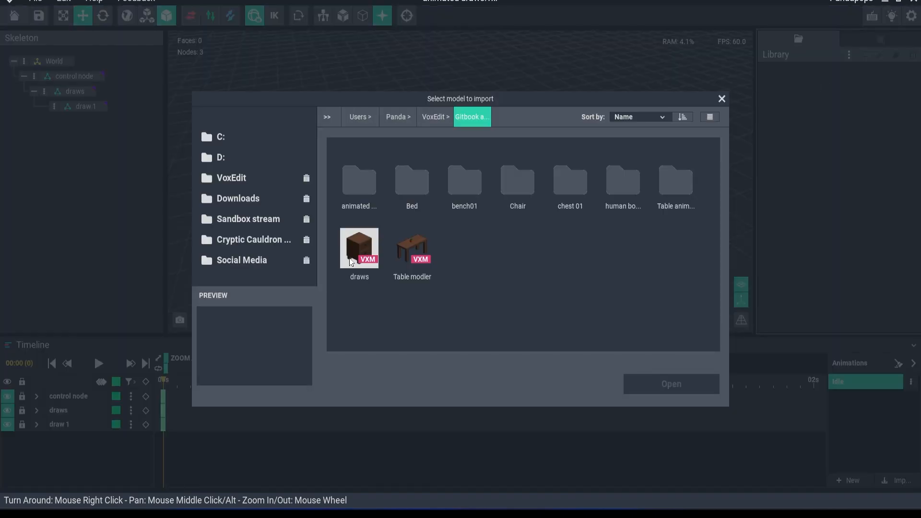
left_click(358, 247)
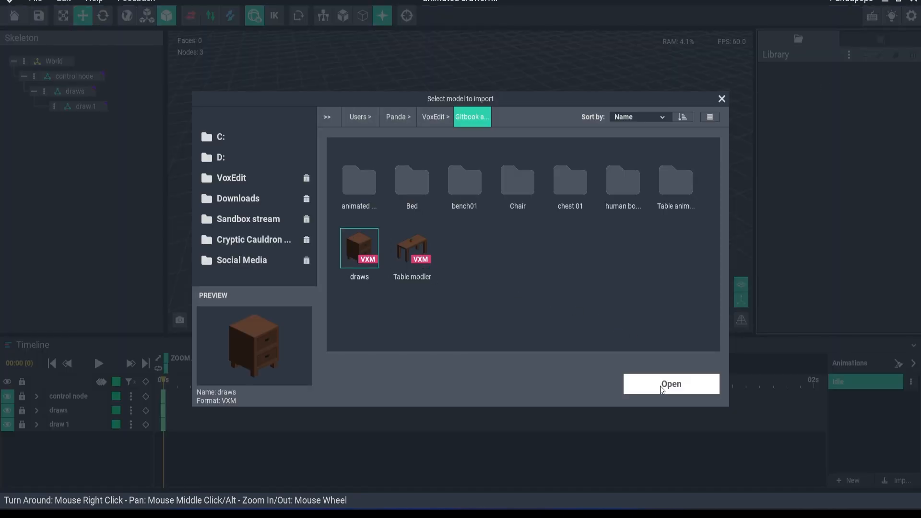
left_click(671, 383)
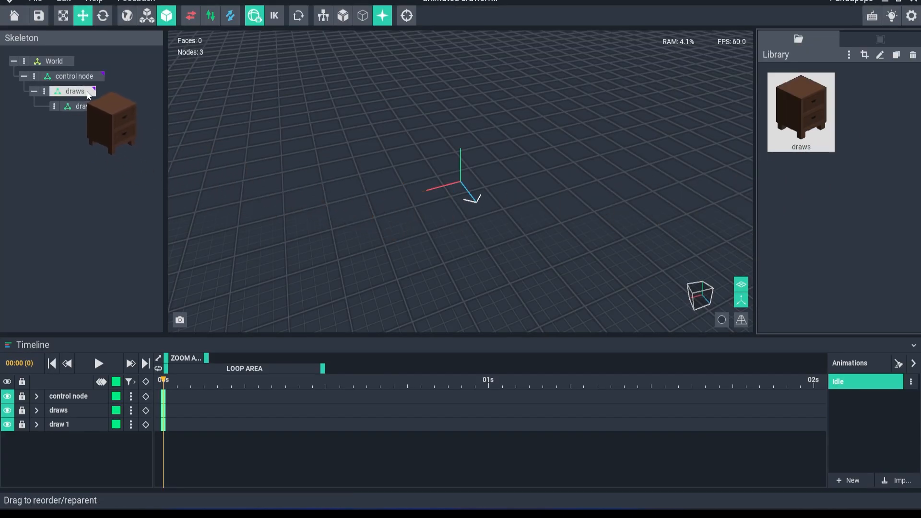
left_click(75, 91)
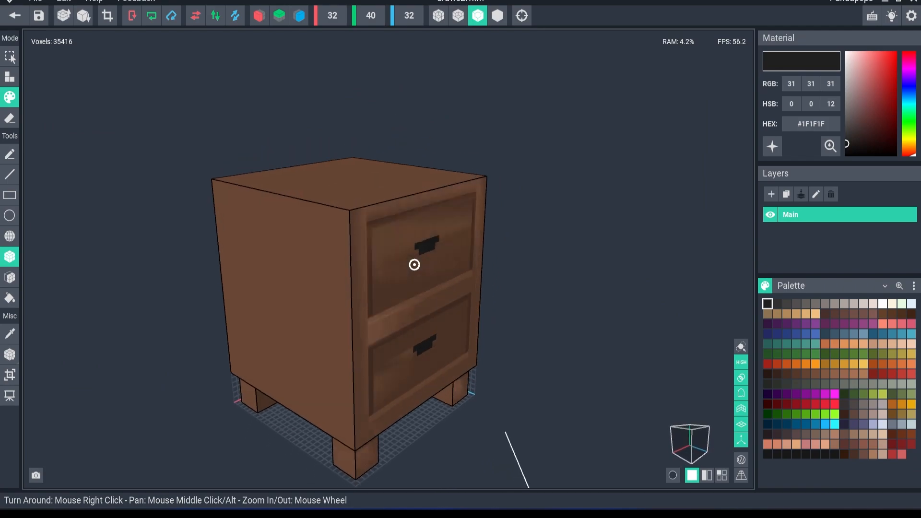
Erase the cabinet body and lower drawer, keeping only the top drawer with its handle.
left_click_drag(414, 265, 416, 247)
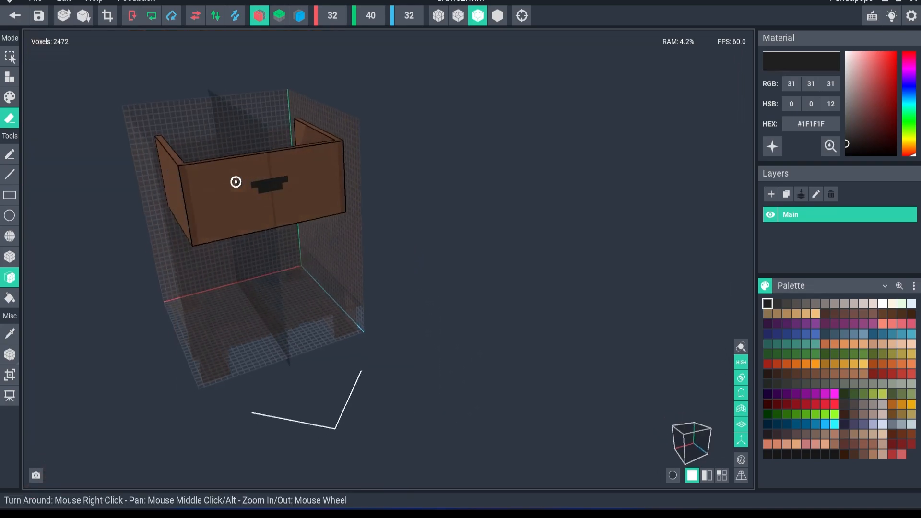
Resize the model volume to 26 × 12 × 19 around the drawer.
left_click_drag(235, 181, 184, 186)
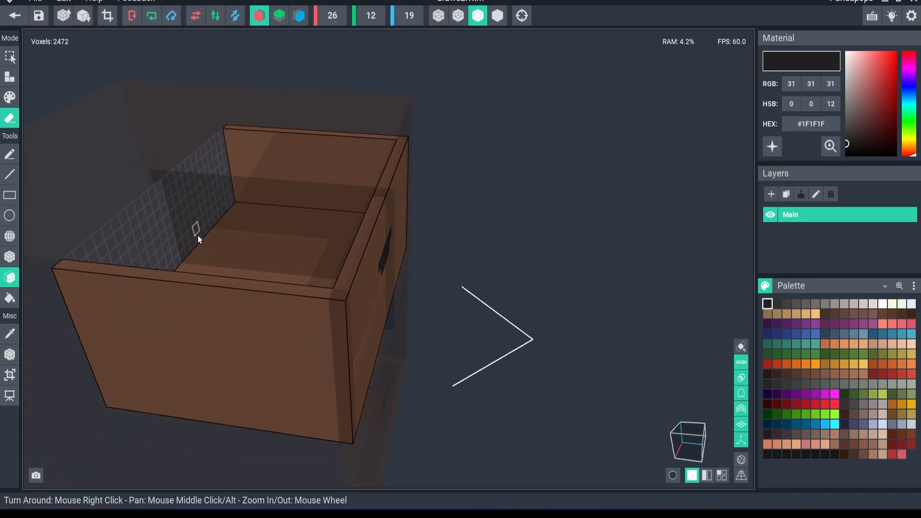
left_click(10, 354)
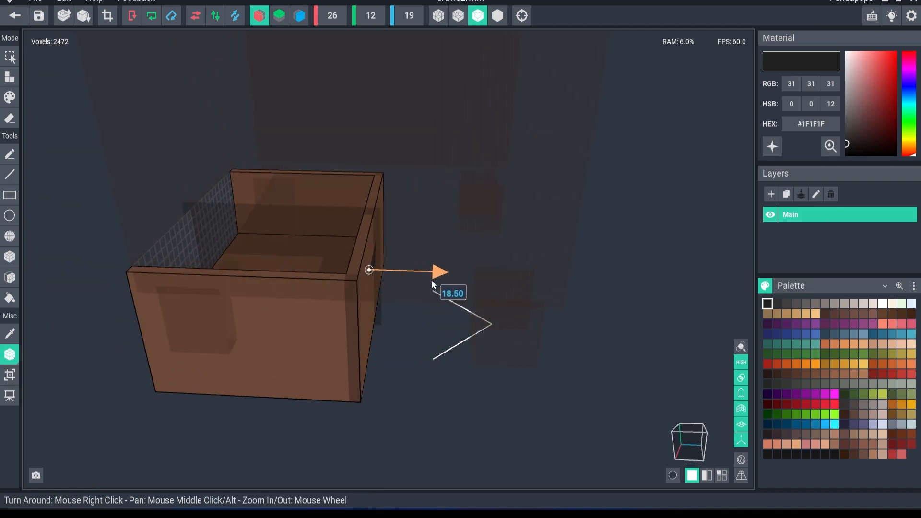
Drag the pivot along the drawer's width to its corner.
left_click_drag(437, 270, 294, 267)
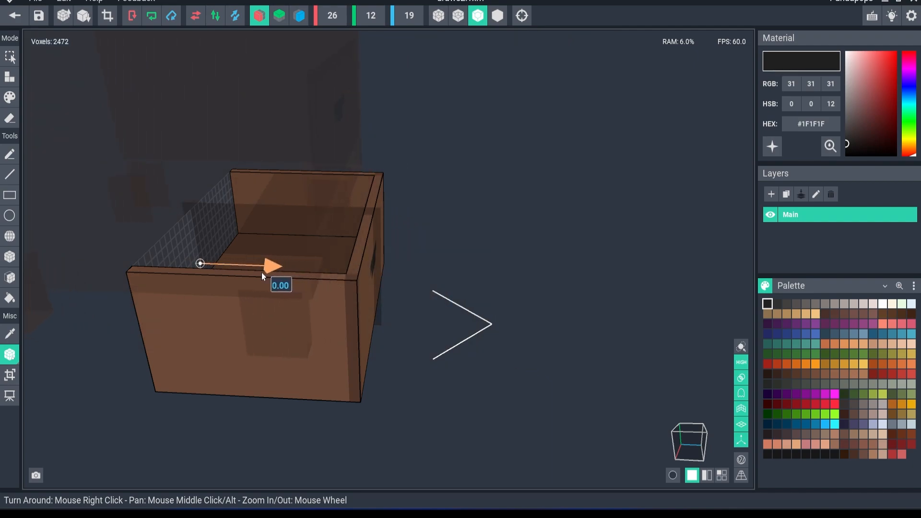
left_click_drag(261, 276, 73, 334)
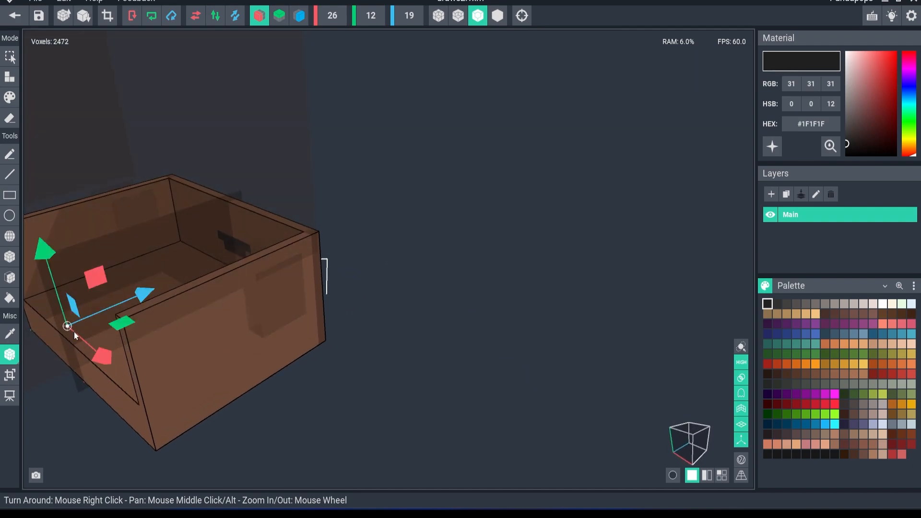